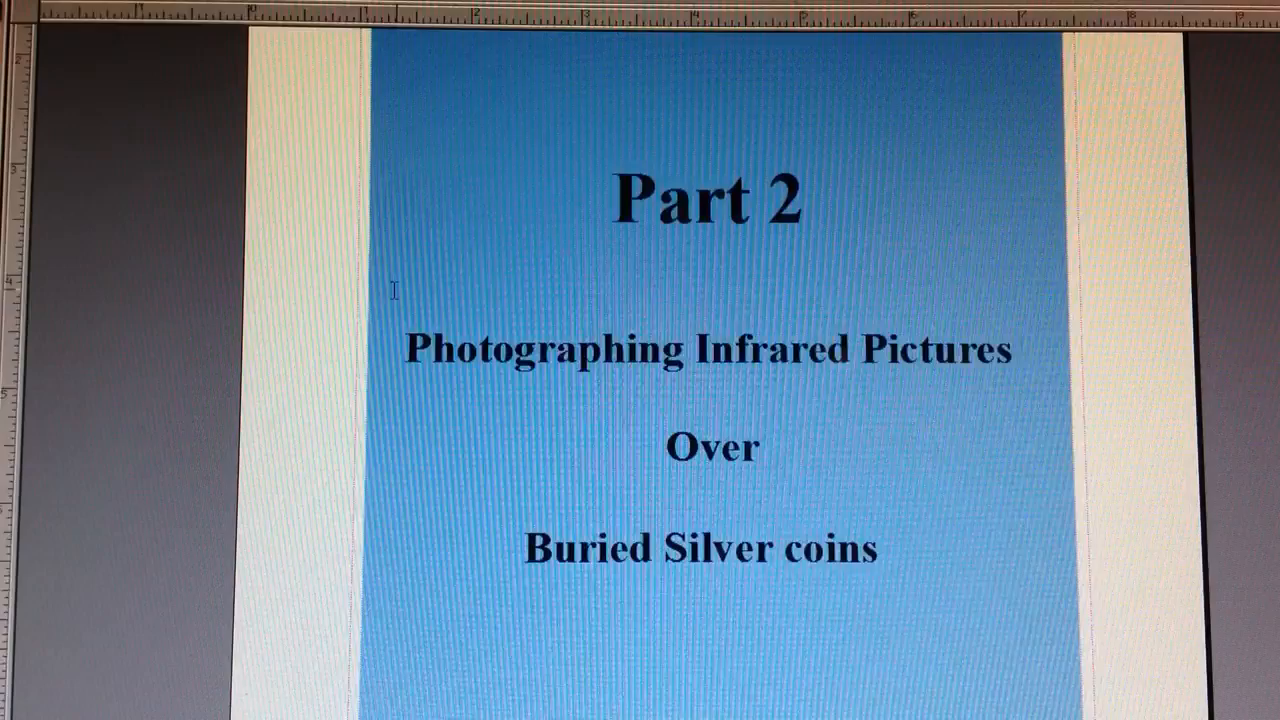
mouse_move(410, 422)
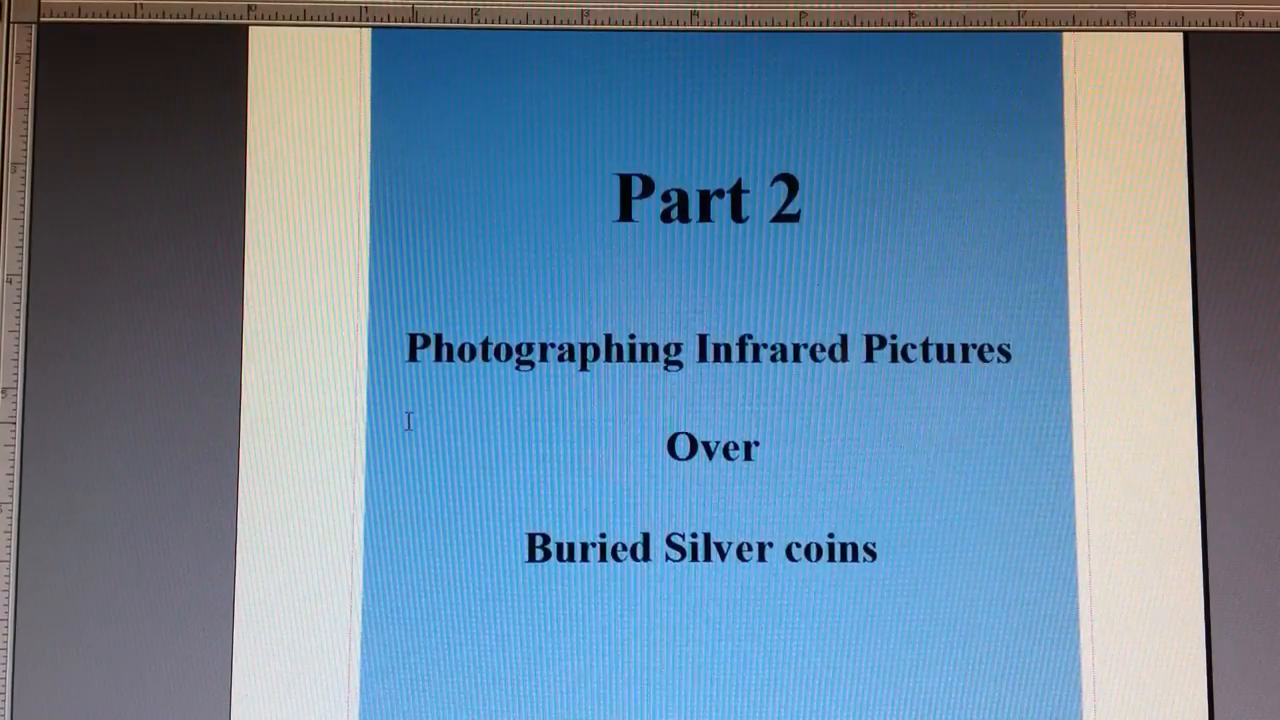
mouse_move(410, 422)
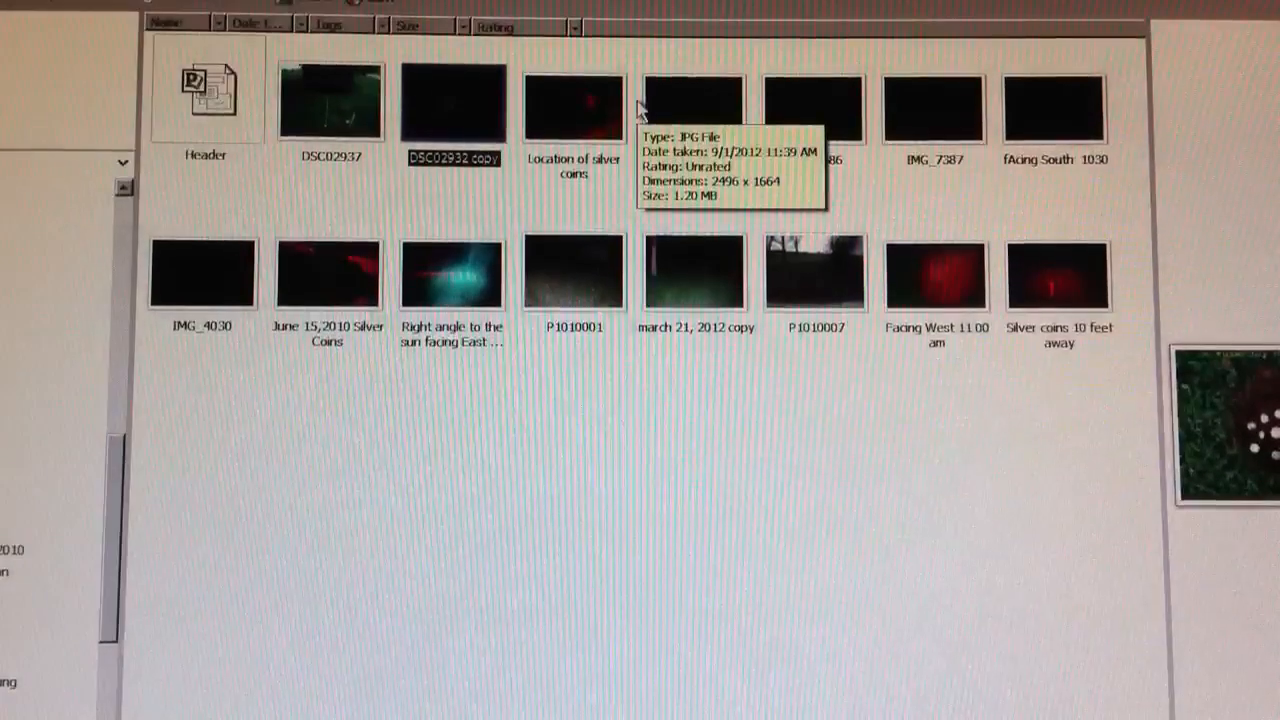
mouse_move(572, 120)
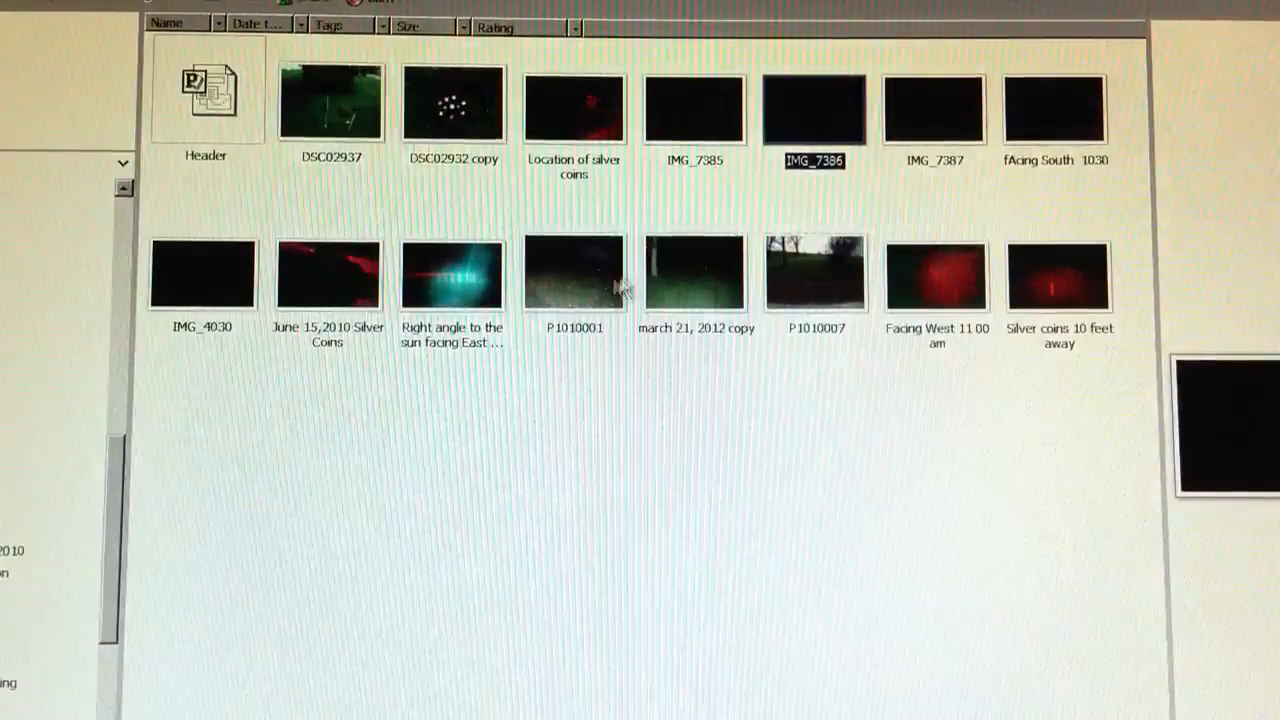
Step: View photo IMG_7386 for light orbs near the coins and return to the thumbnails
click(932, 108)
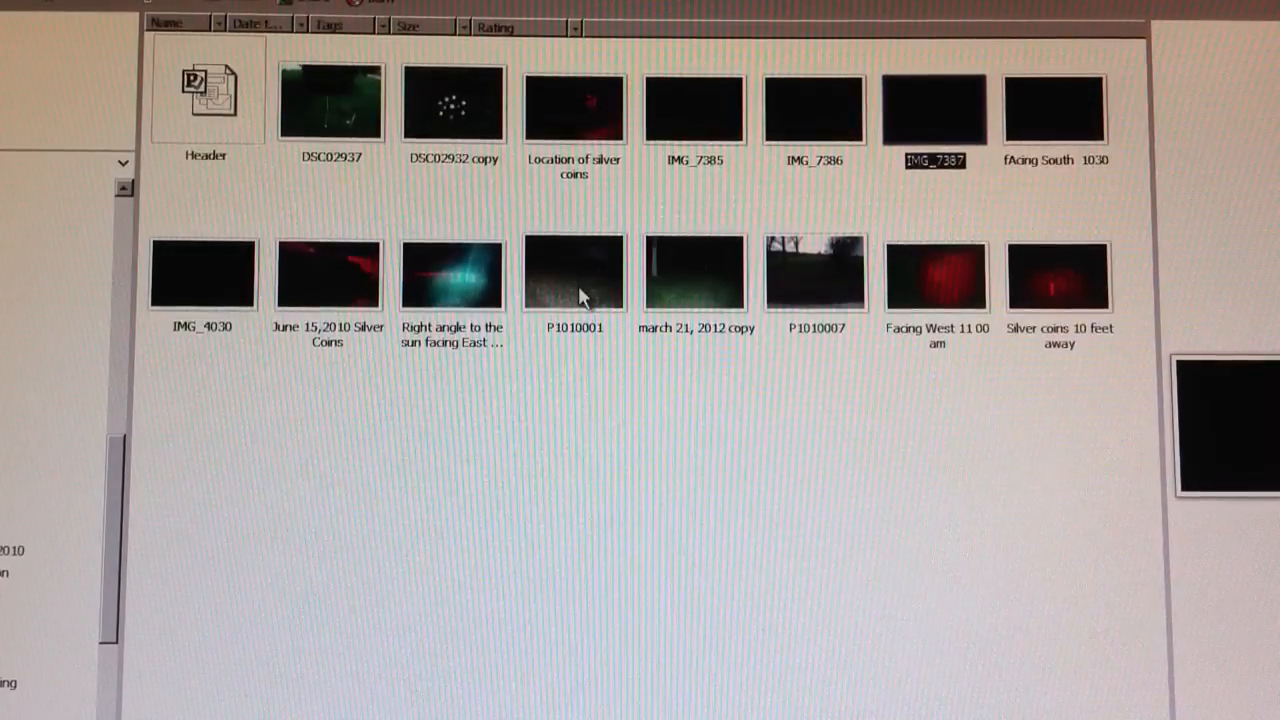
mouse_move(780, 160)
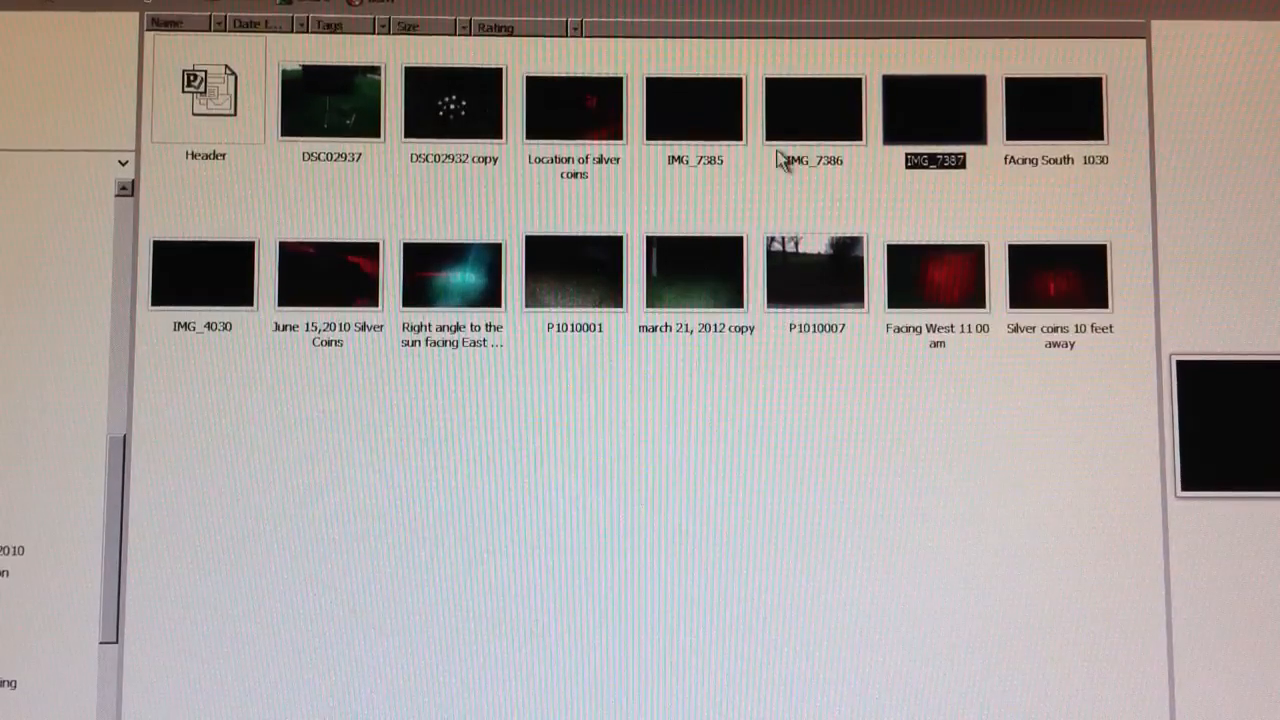
mouse_move(932, 156)
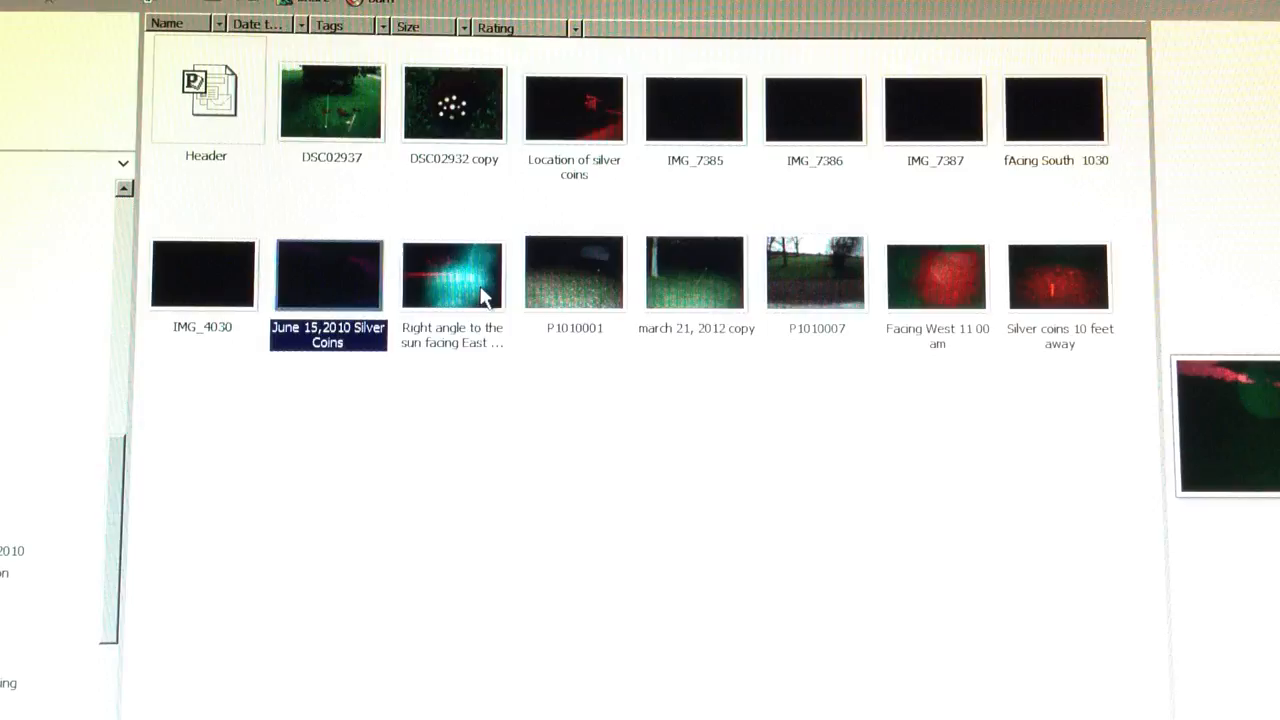
mouse_move(452, 272)
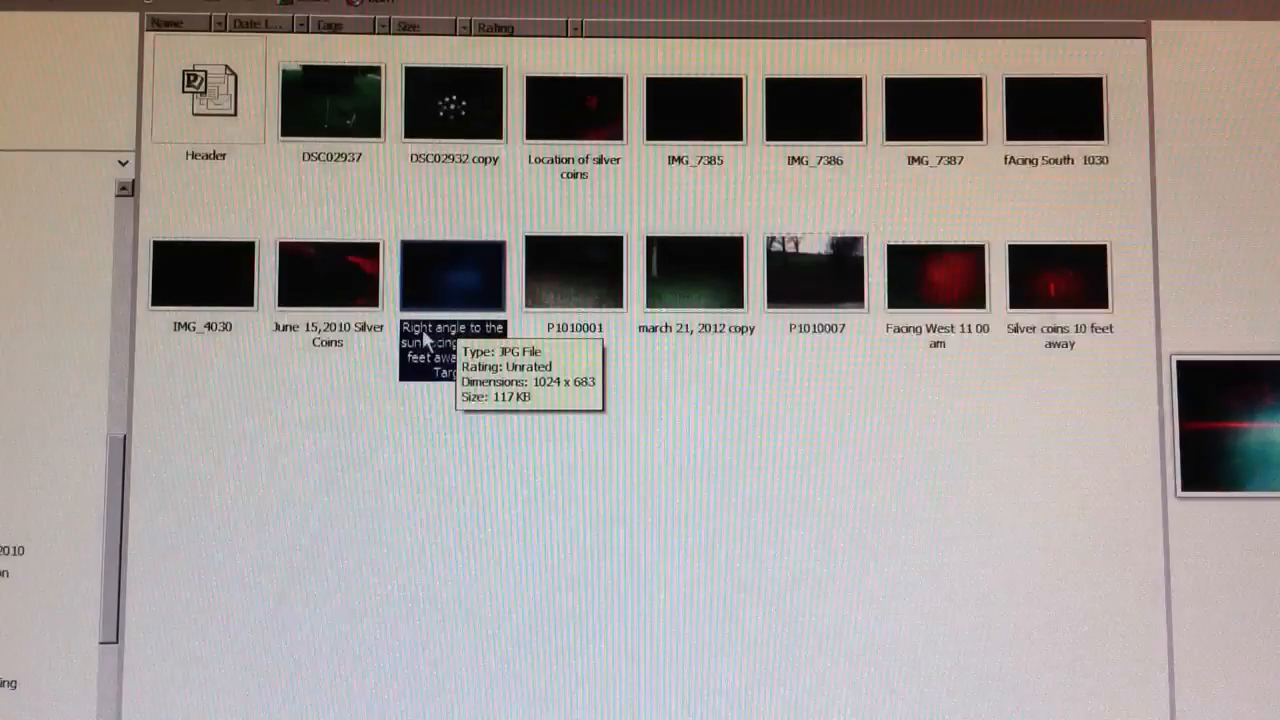
mouse_move(572, 272)
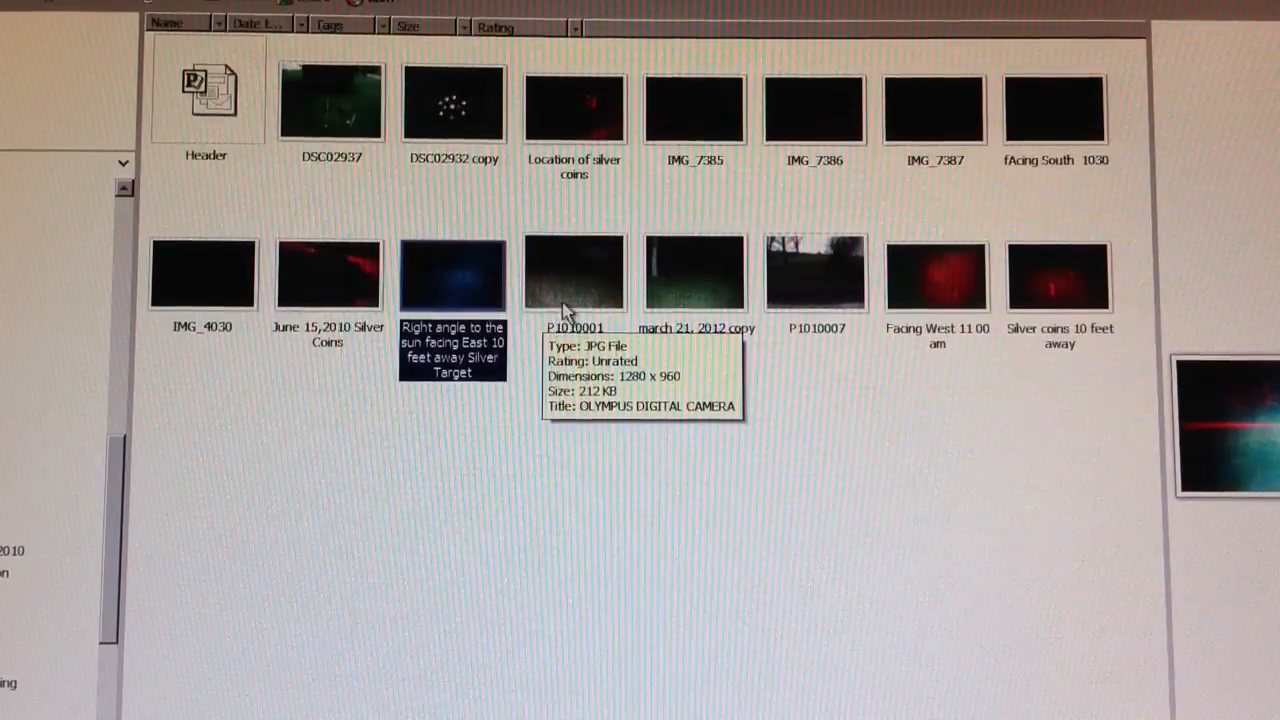
mouse_move(608, 282)
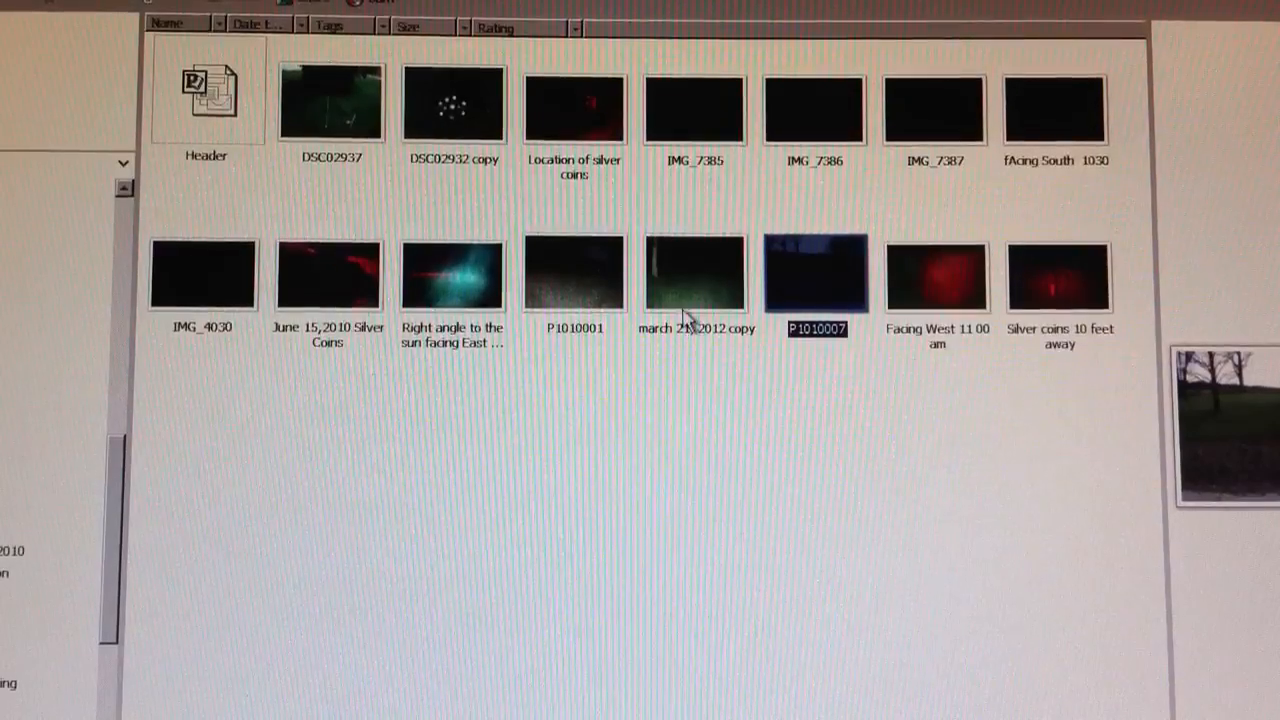
mouse_move(676, 420)
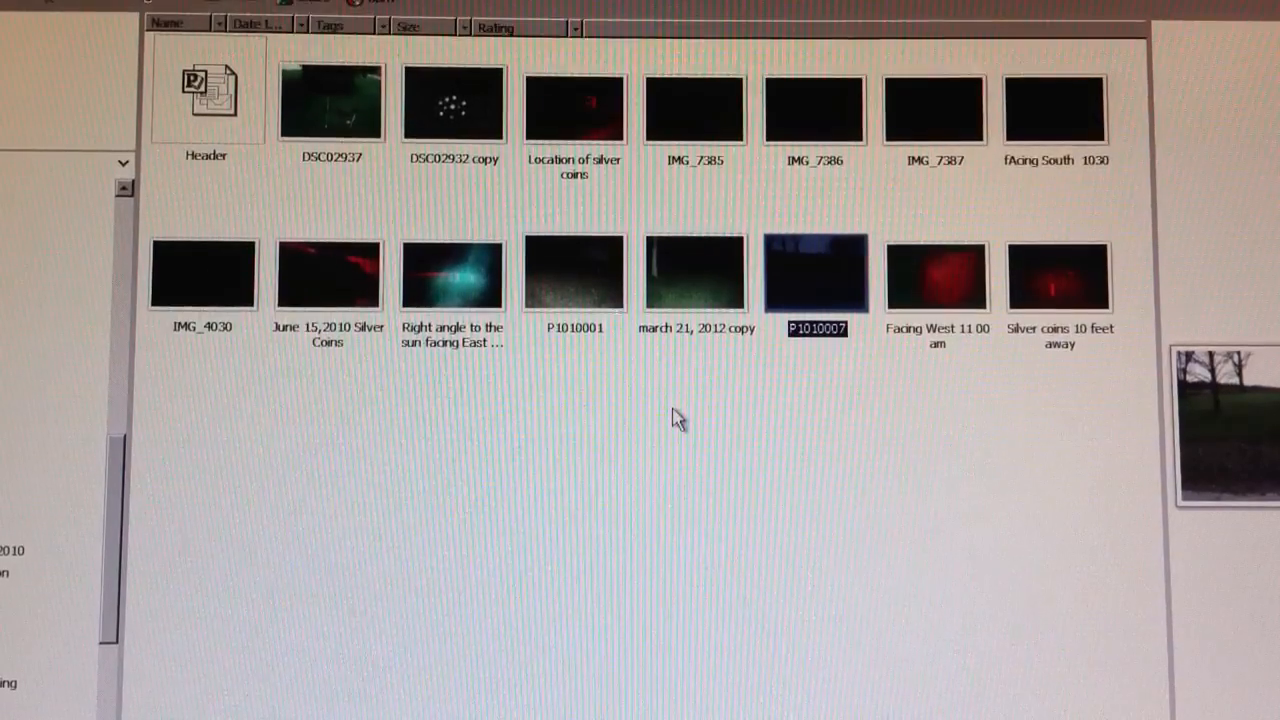
mouse_move(936, 276)
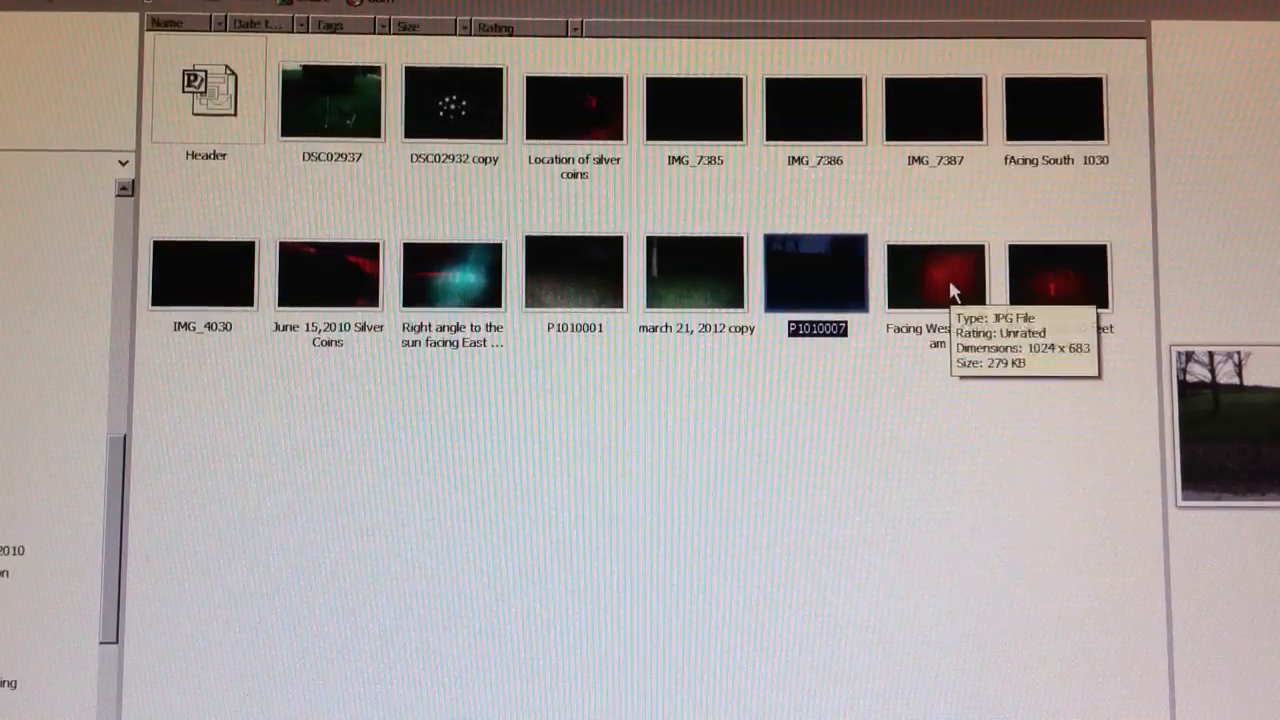